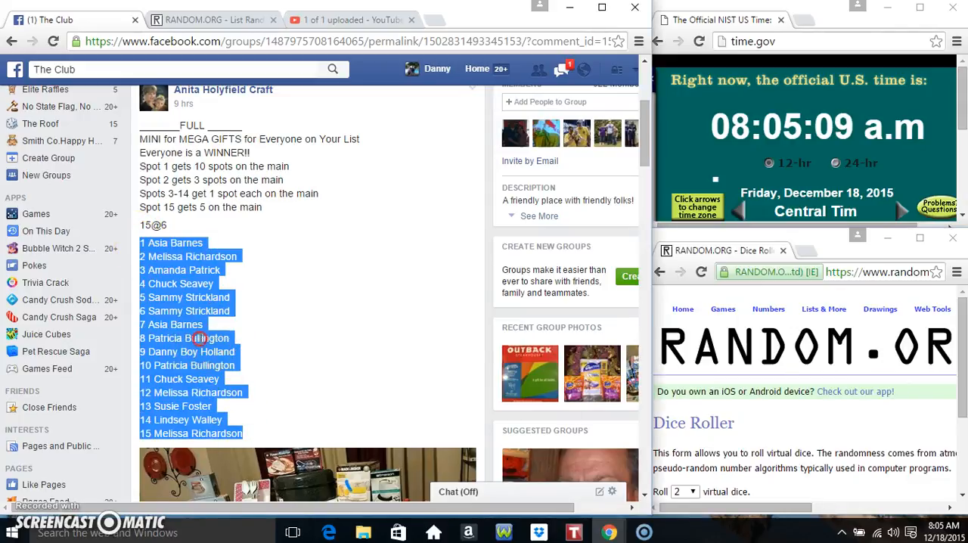
Post a 'live' comment in the Facebook giveaway thread below the name list
scroll("down", 3)
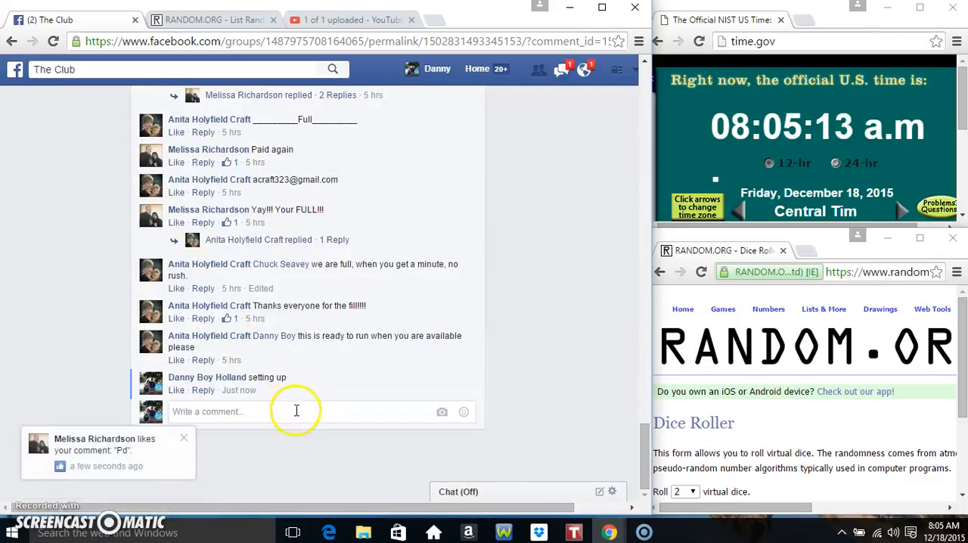
type("liv")
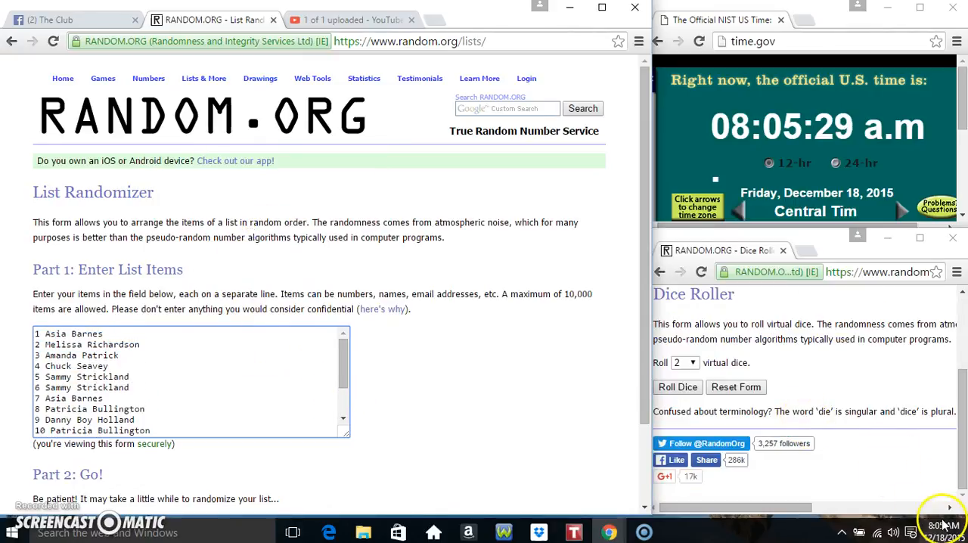
Roll the two virtual dice, then roll them again for a second result
left_click(944, 526)
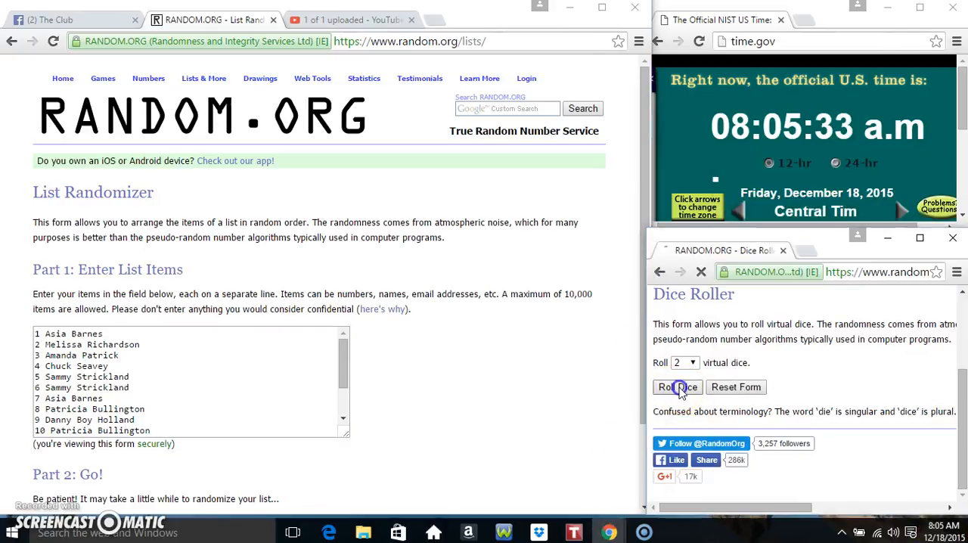
left_click(678, 387)
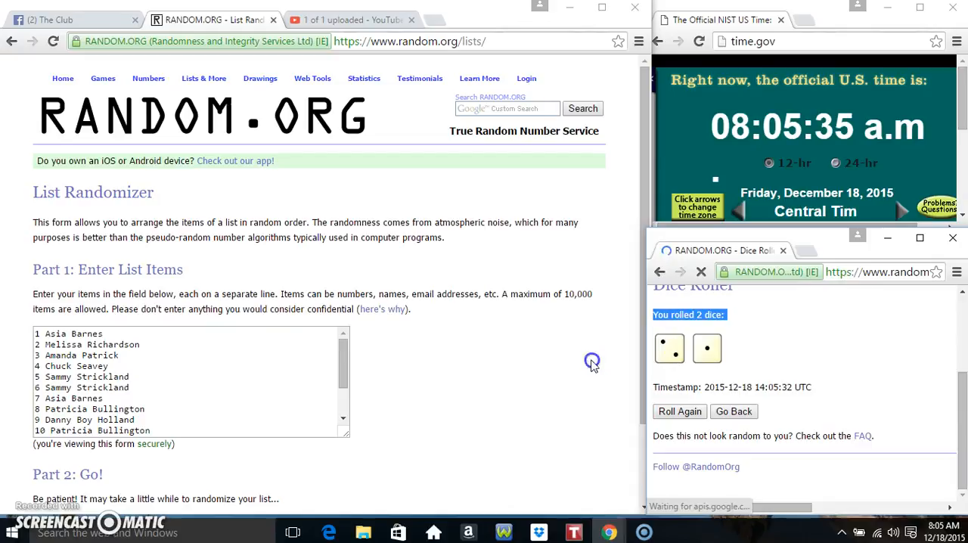
left_click(677, 411)
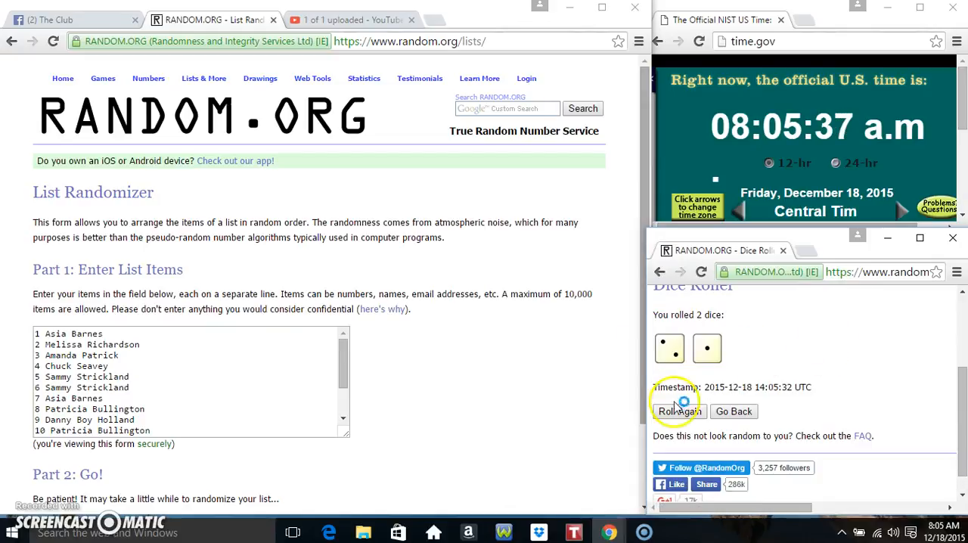
left_click(677, 411)
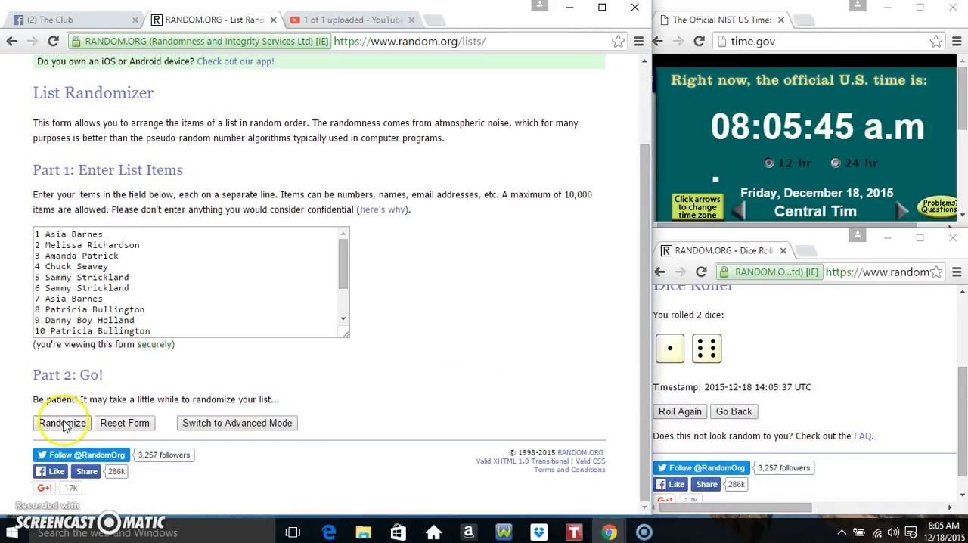
Randomize the 15-name list seven consecutive times until the page reports 7 shuffles
left_click(62, 423)
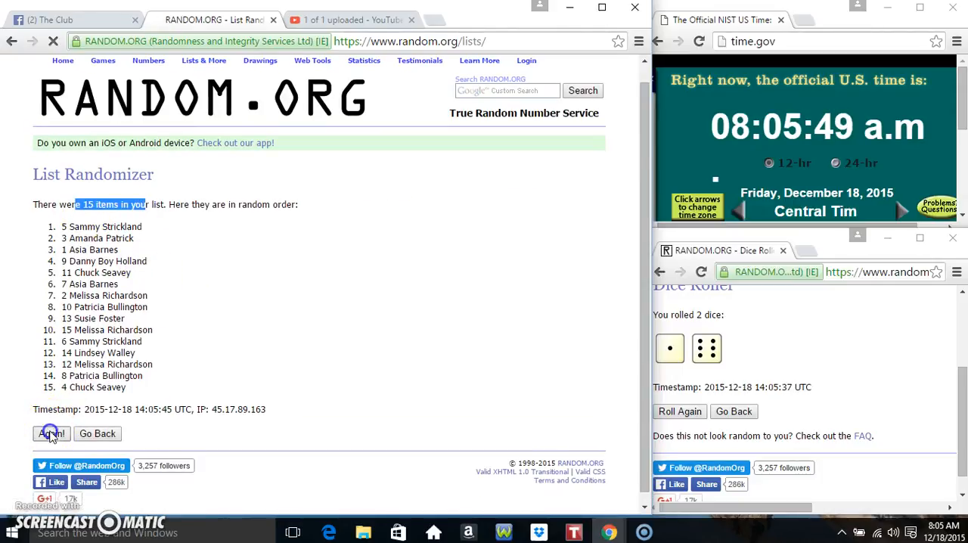
left_click(51, 432)
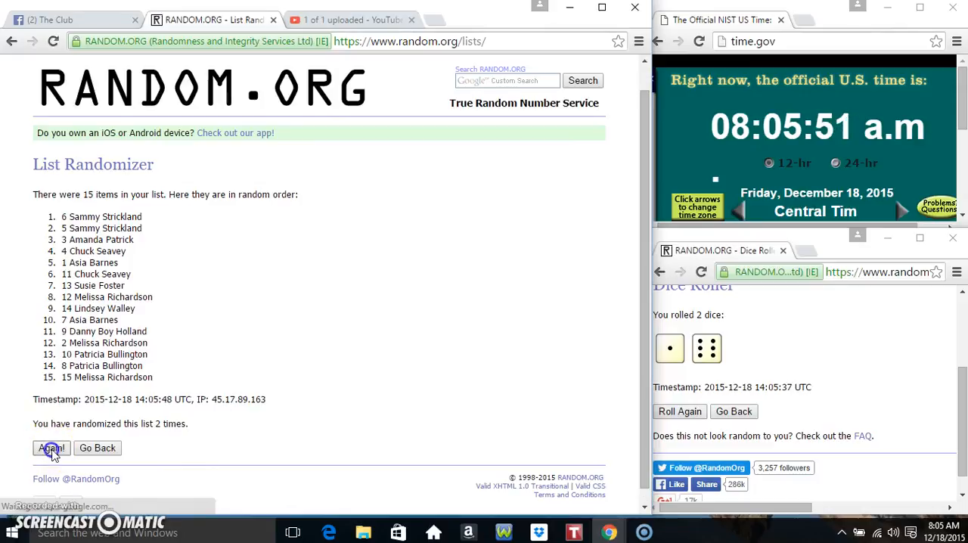
left_click(51, 448)
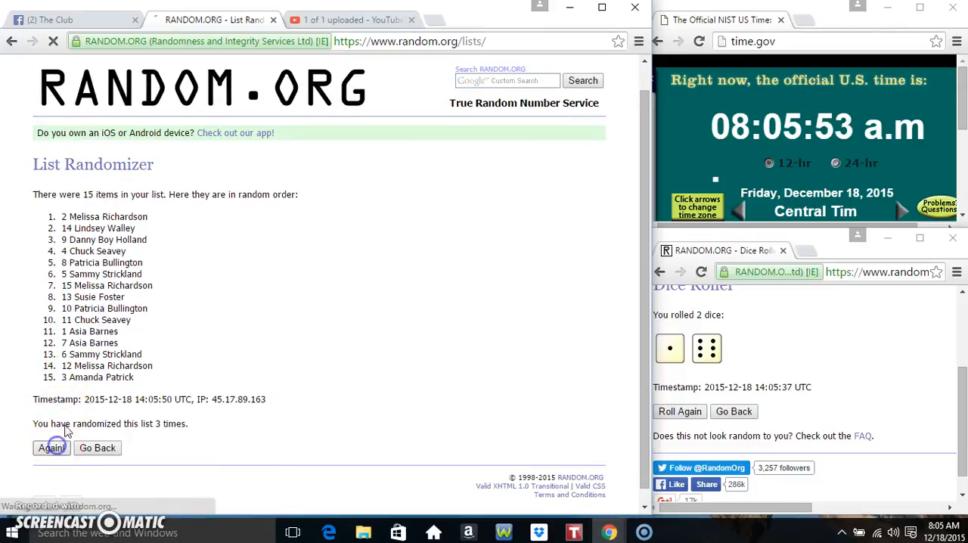
left_click(52, 448)
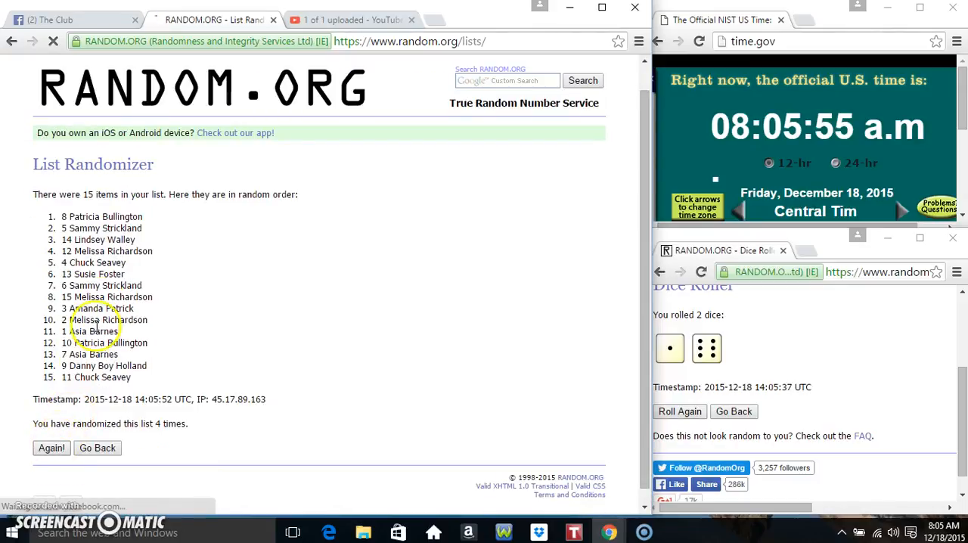
left_click(52, 447)
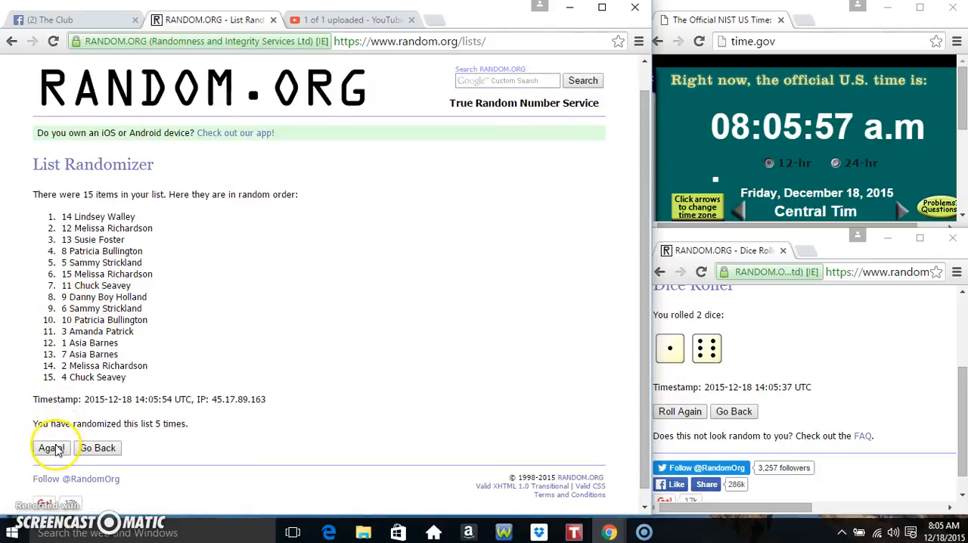
left_click(52, 447)
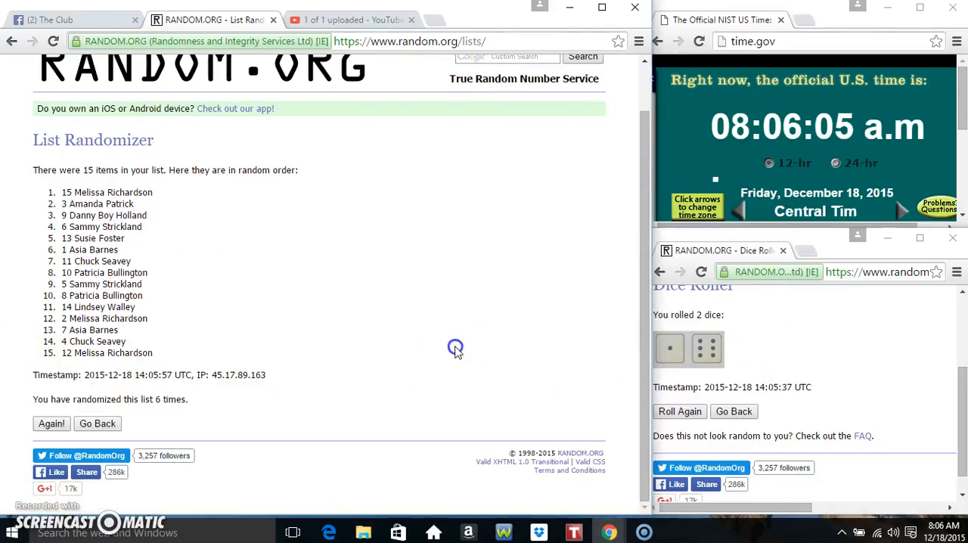
left_click(938, 527)
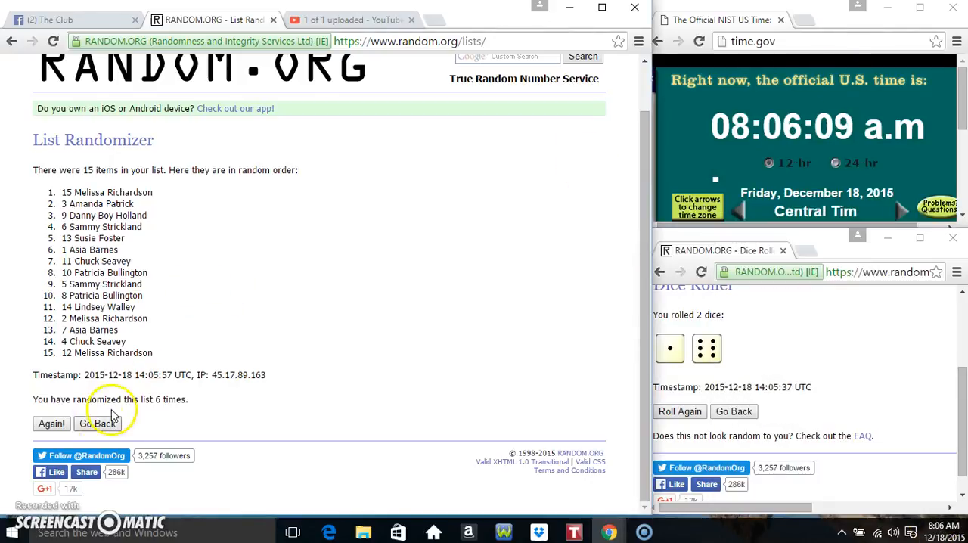
left_click(52, 424)
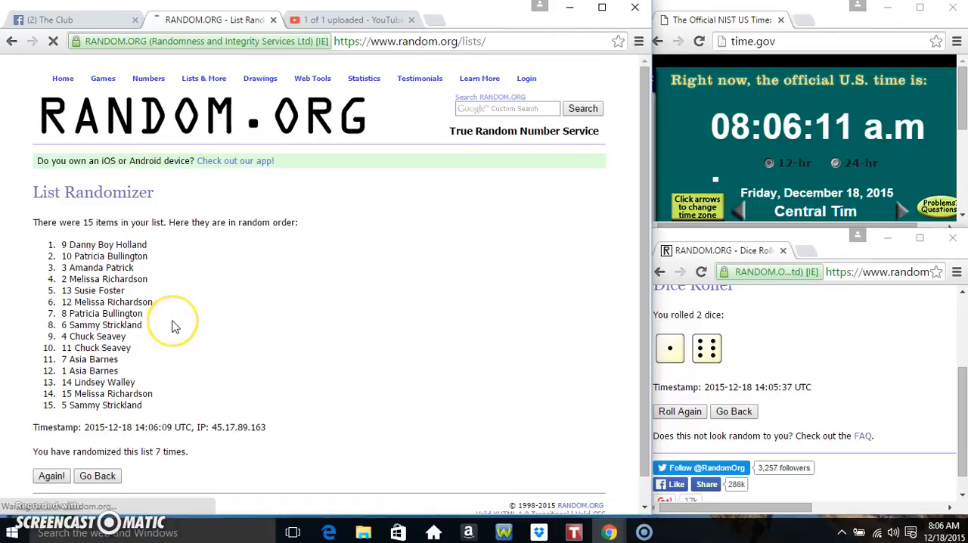
mouse_move(166, 321)
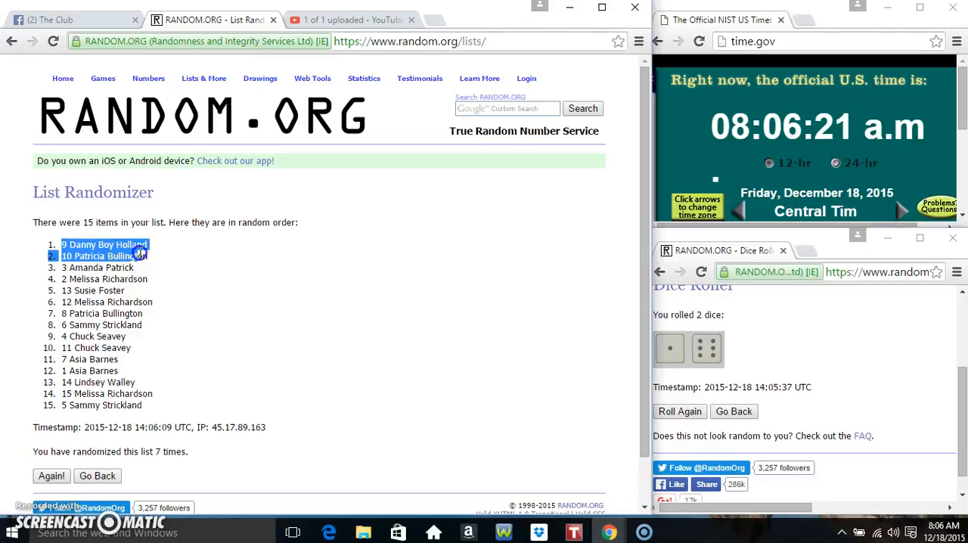
mouse_move(133, 248)
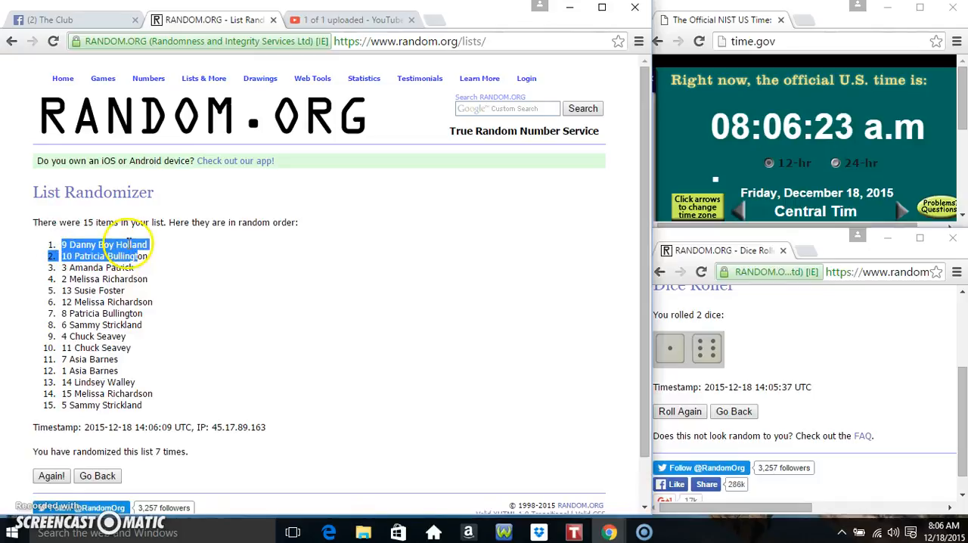
mouse_move(314, 285)
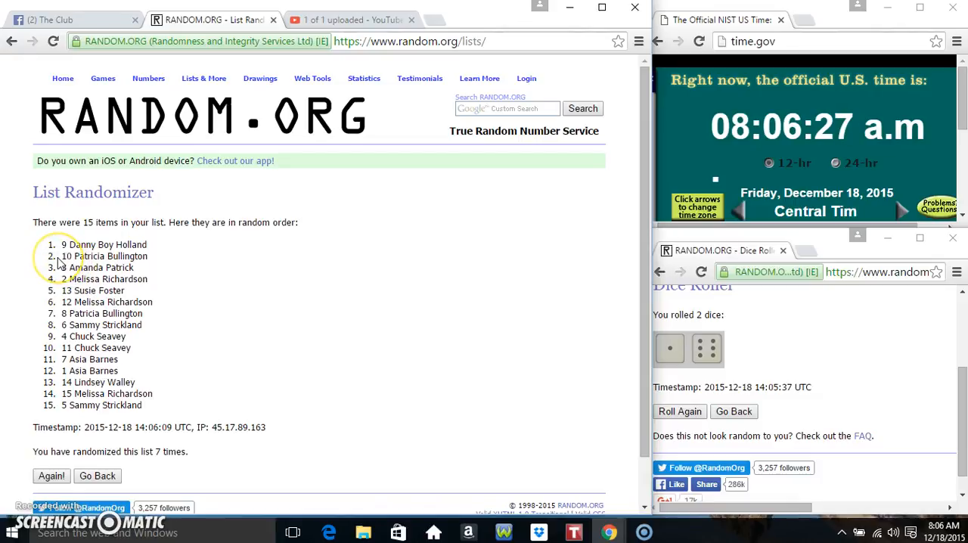
Highlight names from spot 3 down through spot 14 of the final shuffled order
double_click(99, 257)
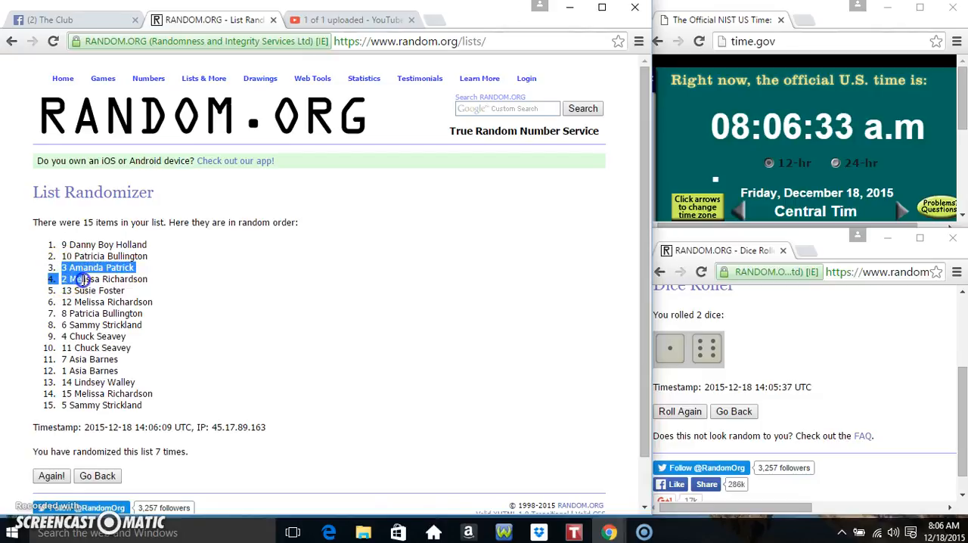
left_click_drag(83, 278, 118, 313)
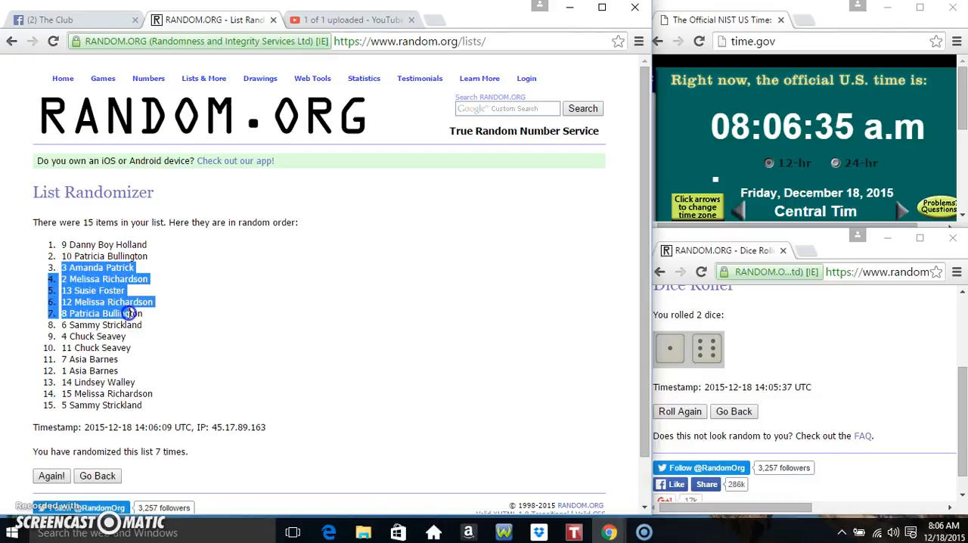
left_click_drag(113, 313, 144, 323)
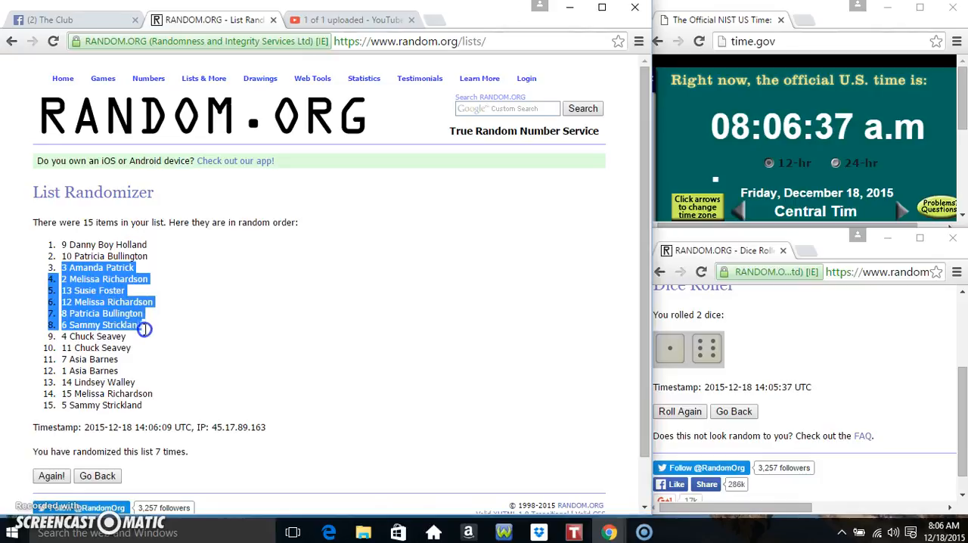
left_click_drag(144, 329, 145, 342)
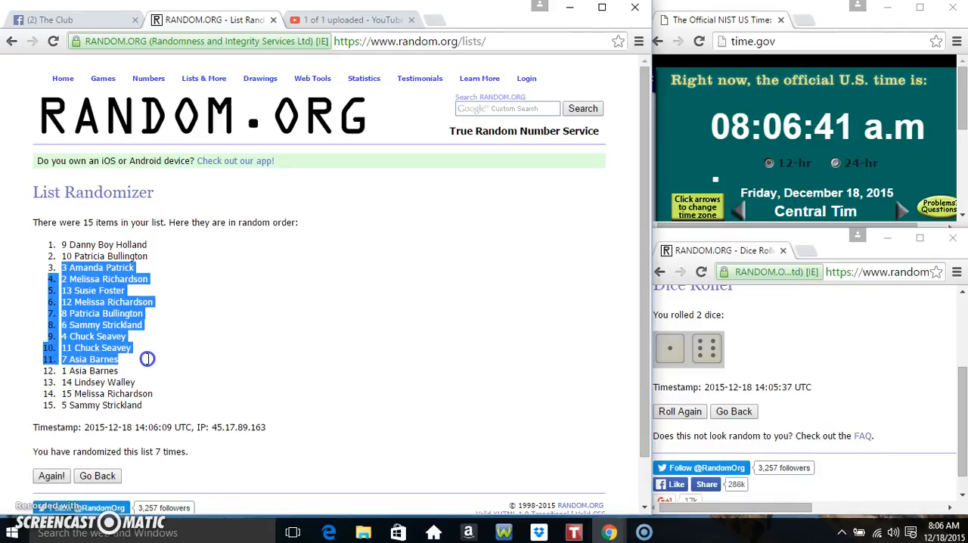
left_click_drag(148, 359, 164, 399)
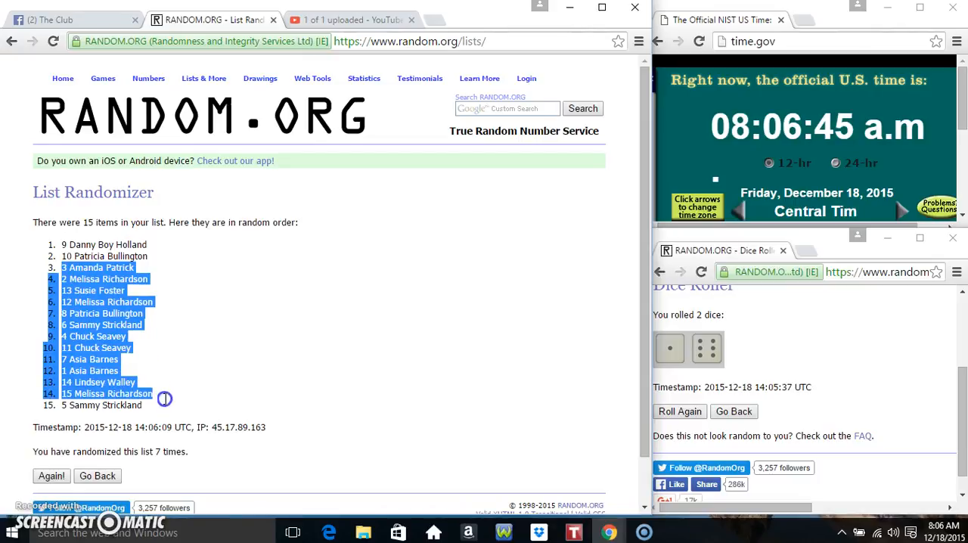
mouse_move(210, 336)
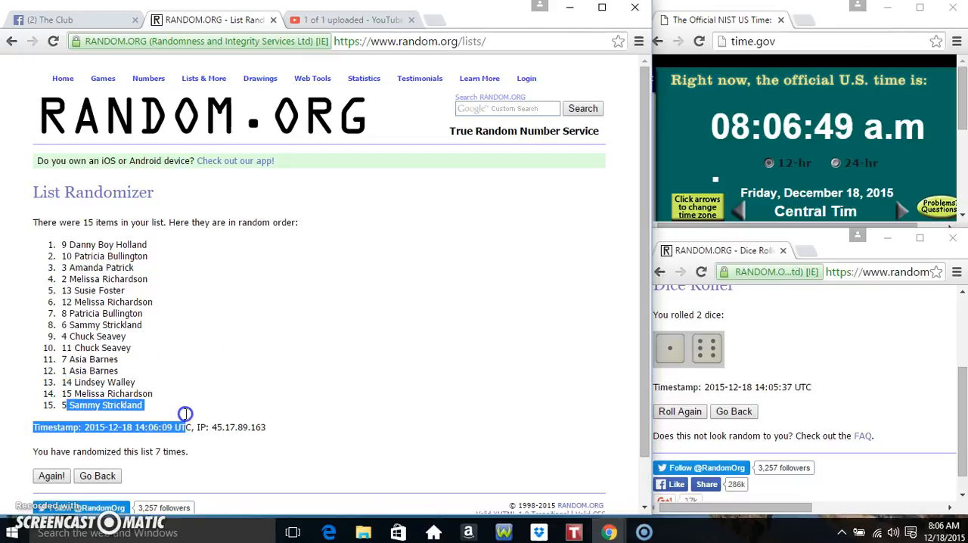
Clear the highlighted names and return to the Facebook giveaway thread
left_click(263, 348)
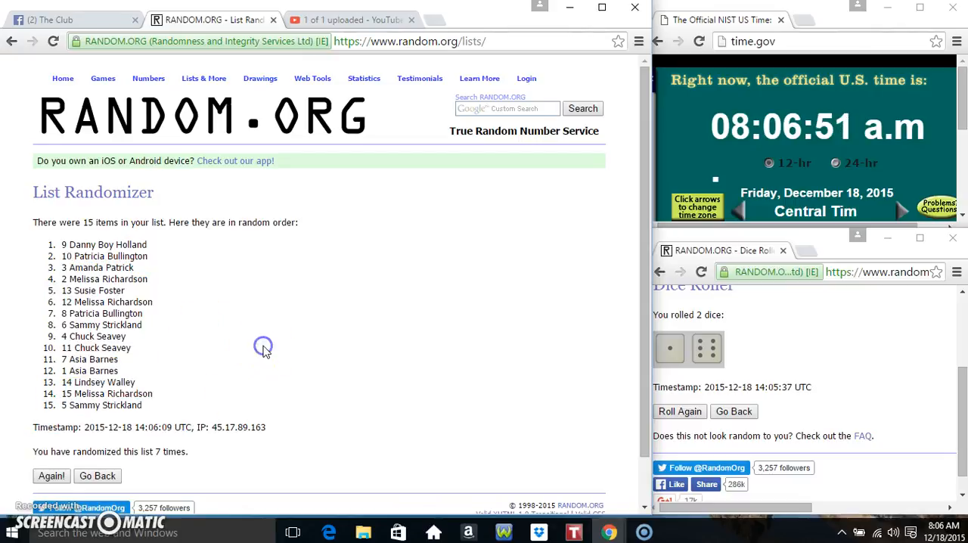
mouse_move(8, 315)
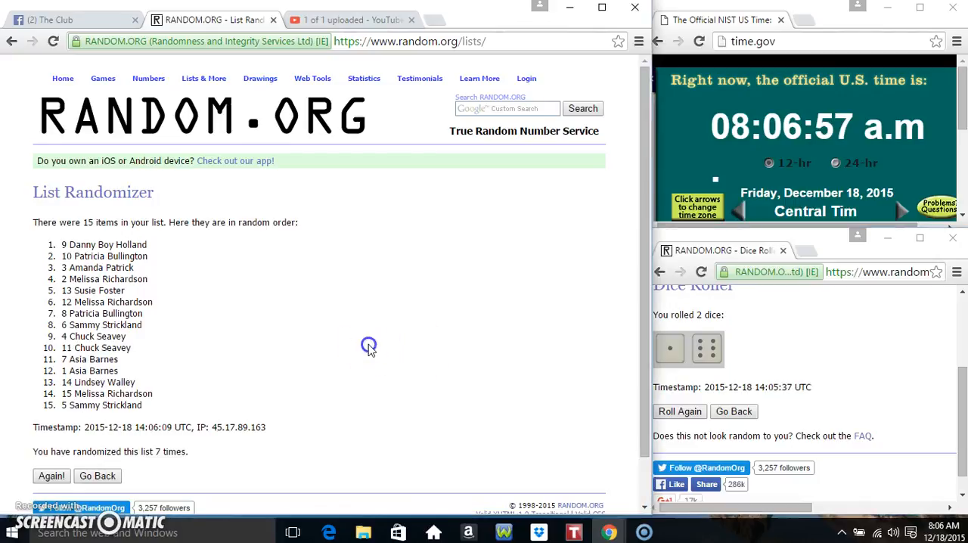
left_click(68, 20)
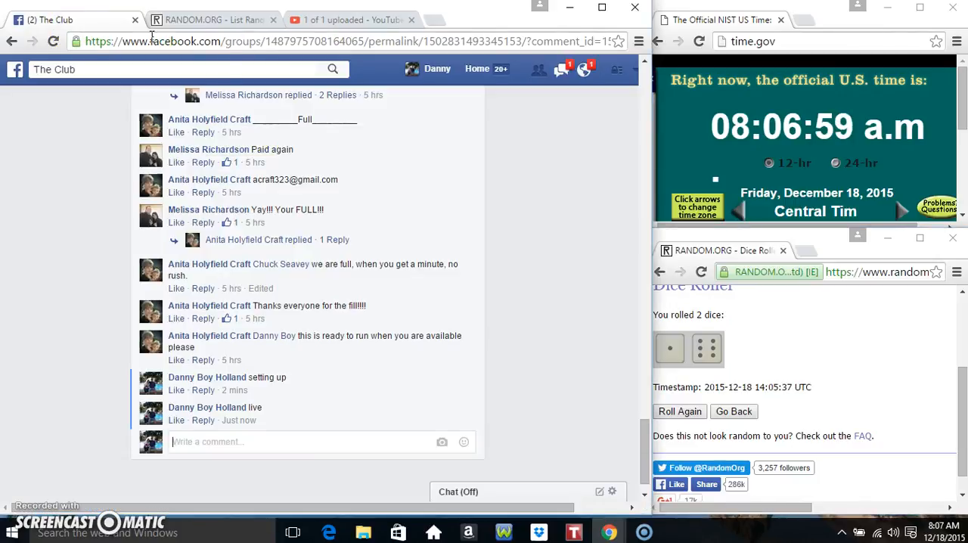
Post a 'done' comment on the giveaway thread and check the taskbar clock
type("do")
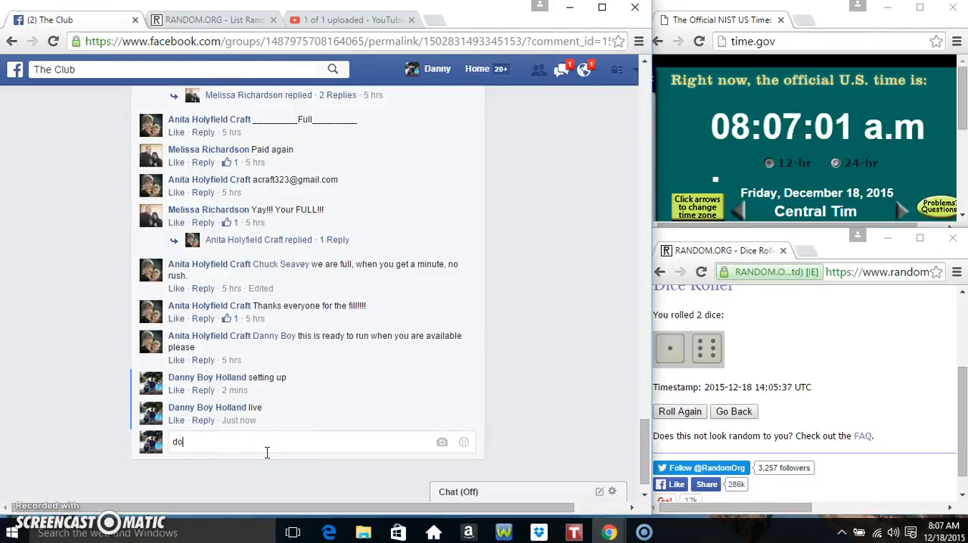
key("Return")
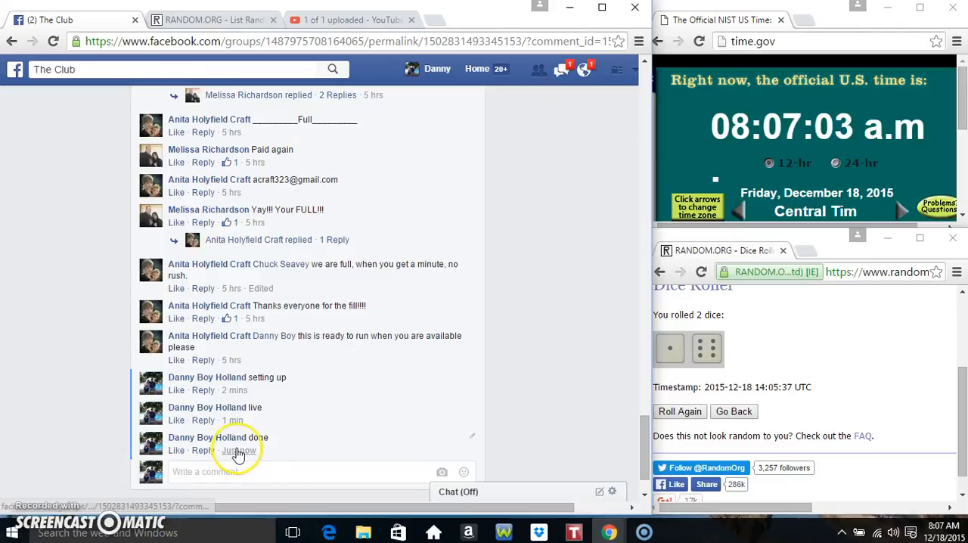
mouse_move(441, 472)
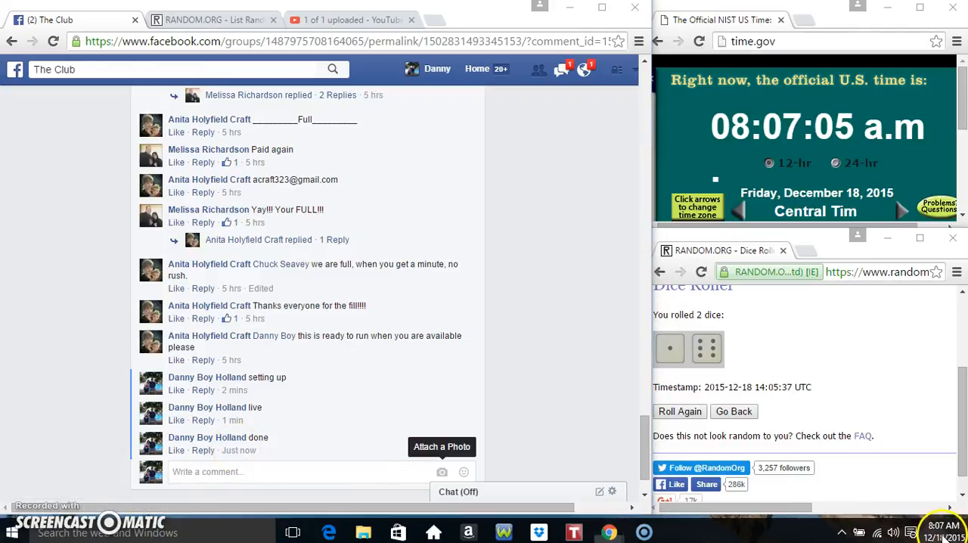
left_click(941, 533)
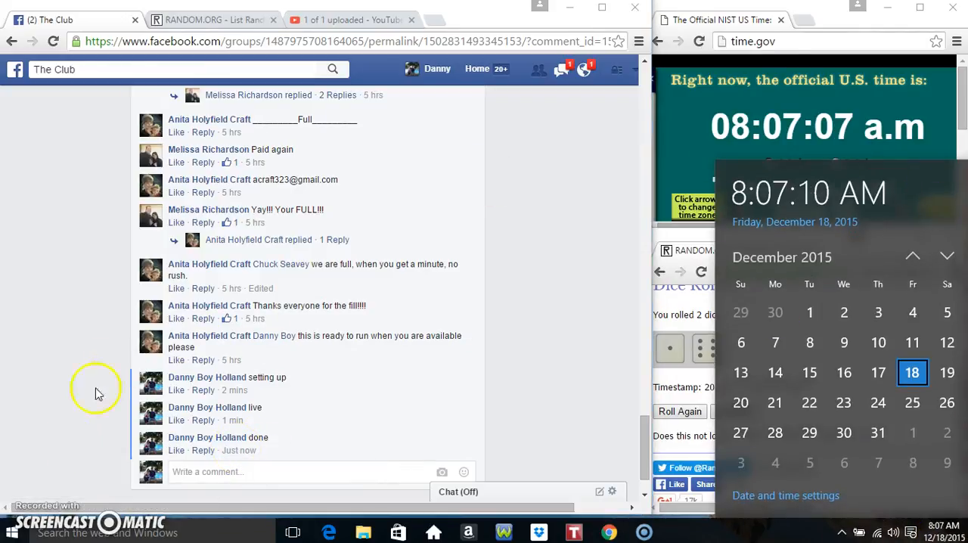